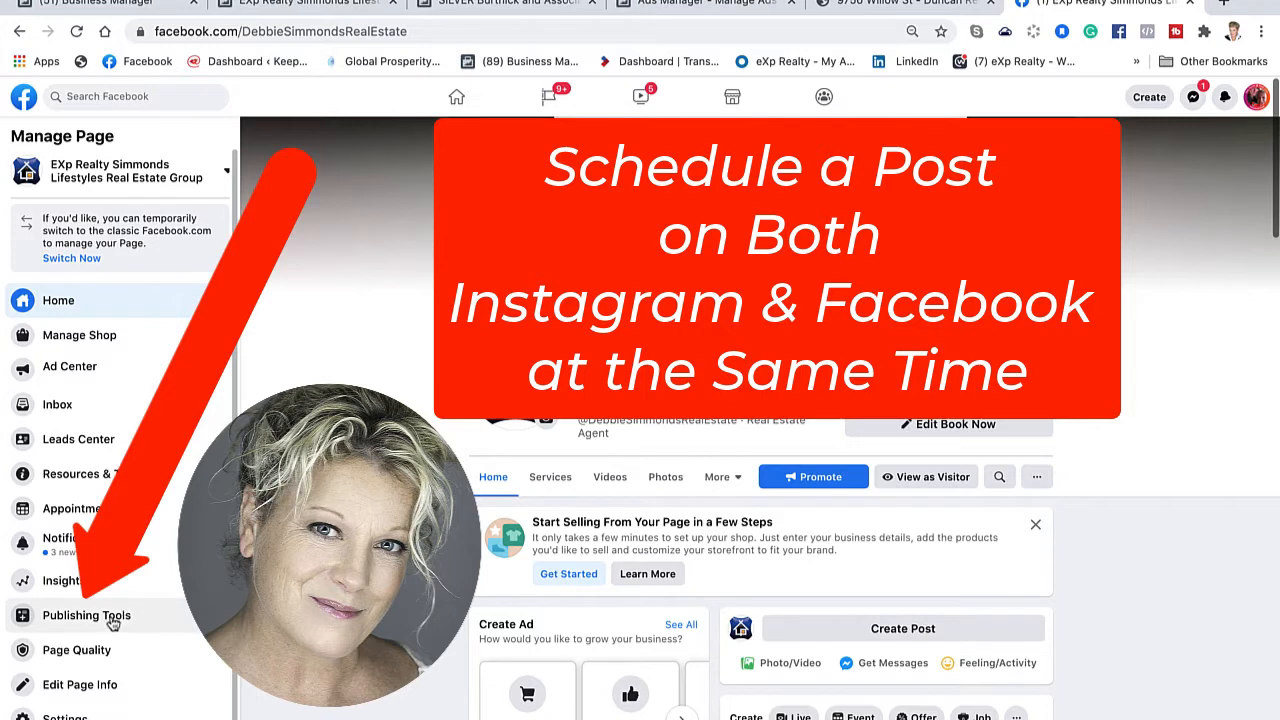
# - Reach Creator Studio from the business page's Publishing Tools sidebar
pyautogui.click(86, 616)
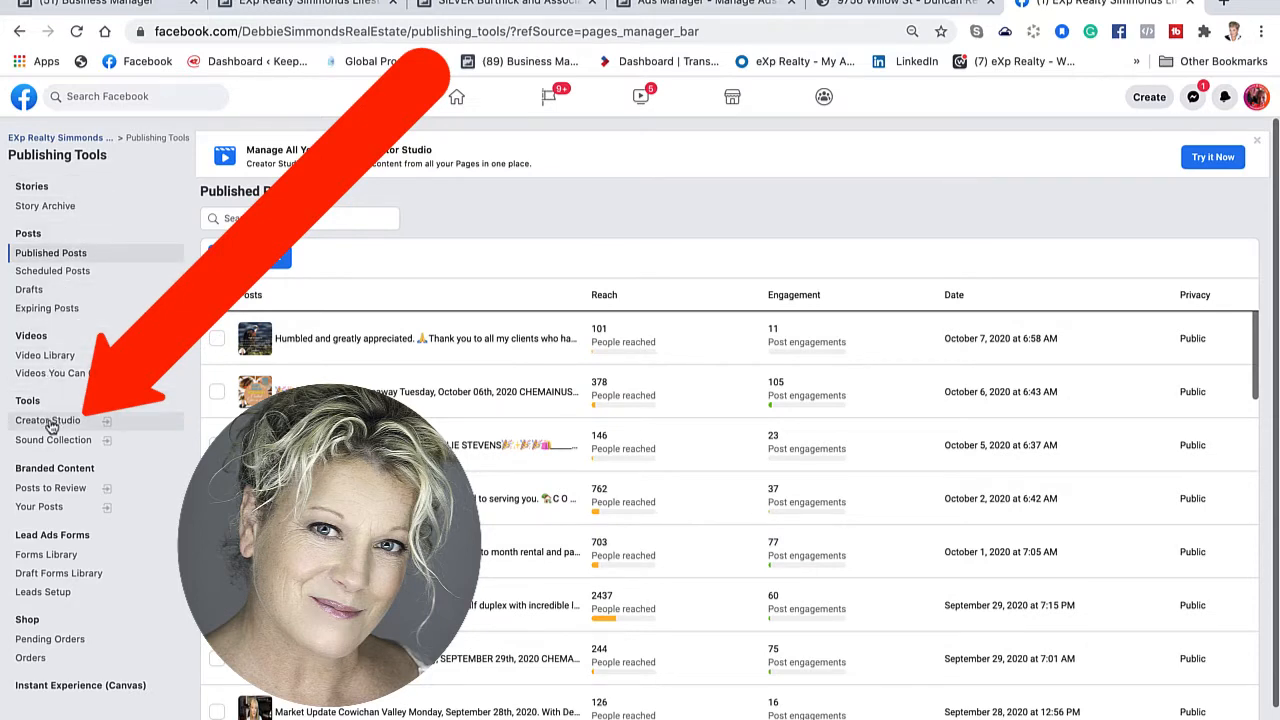
pyautogui.click(48, 420)
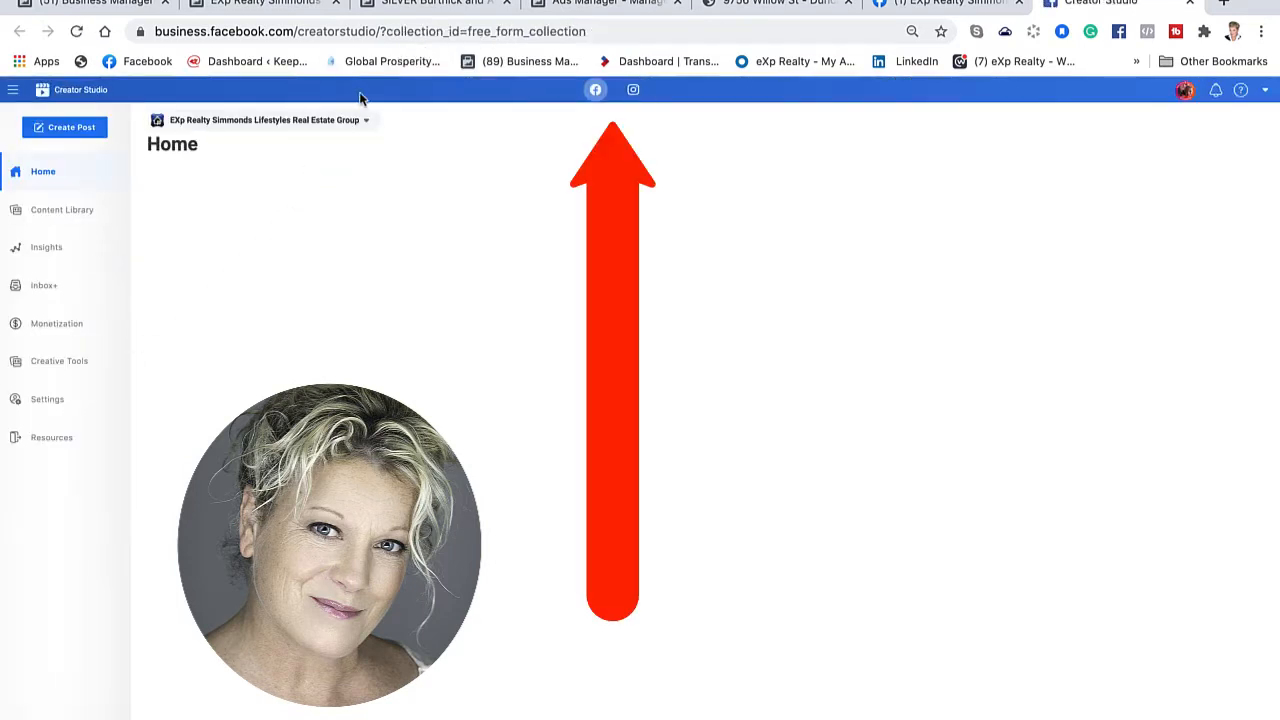
# - Switch Creator Studio to the Instagram Content Library and begin a new post
pyautogui.click(596, 88)
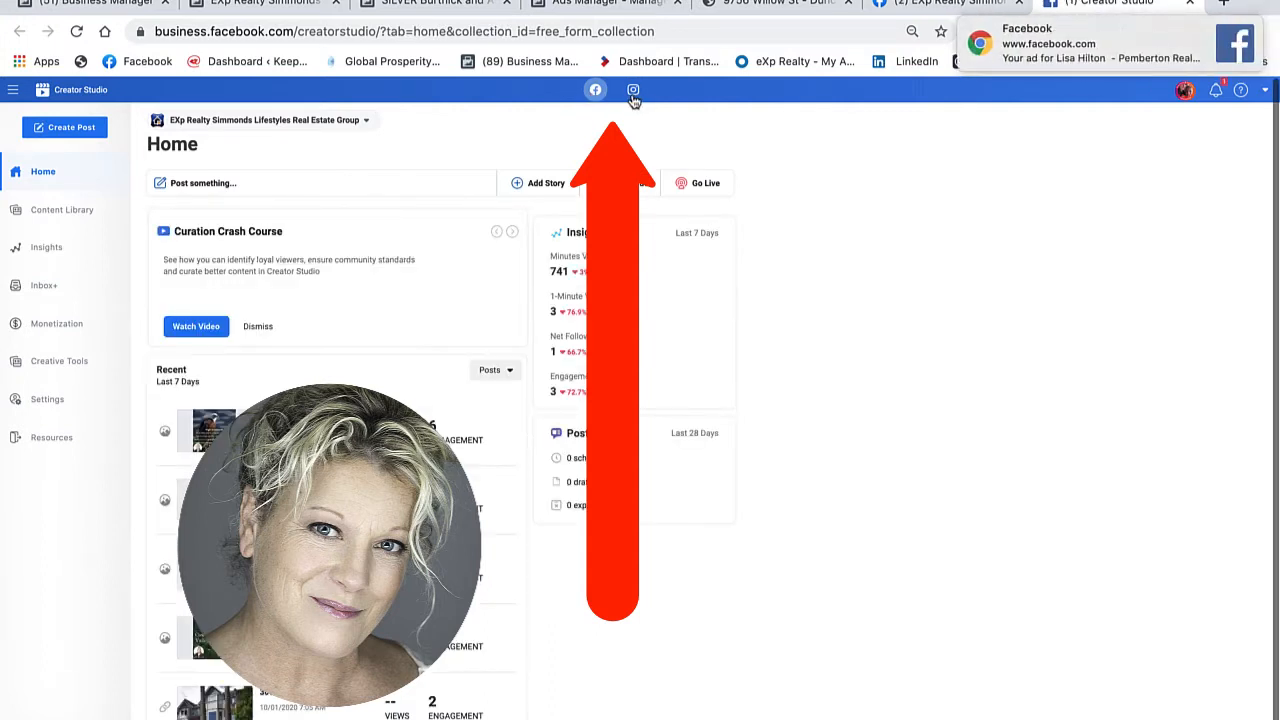
pyautogui.click(632, 90)
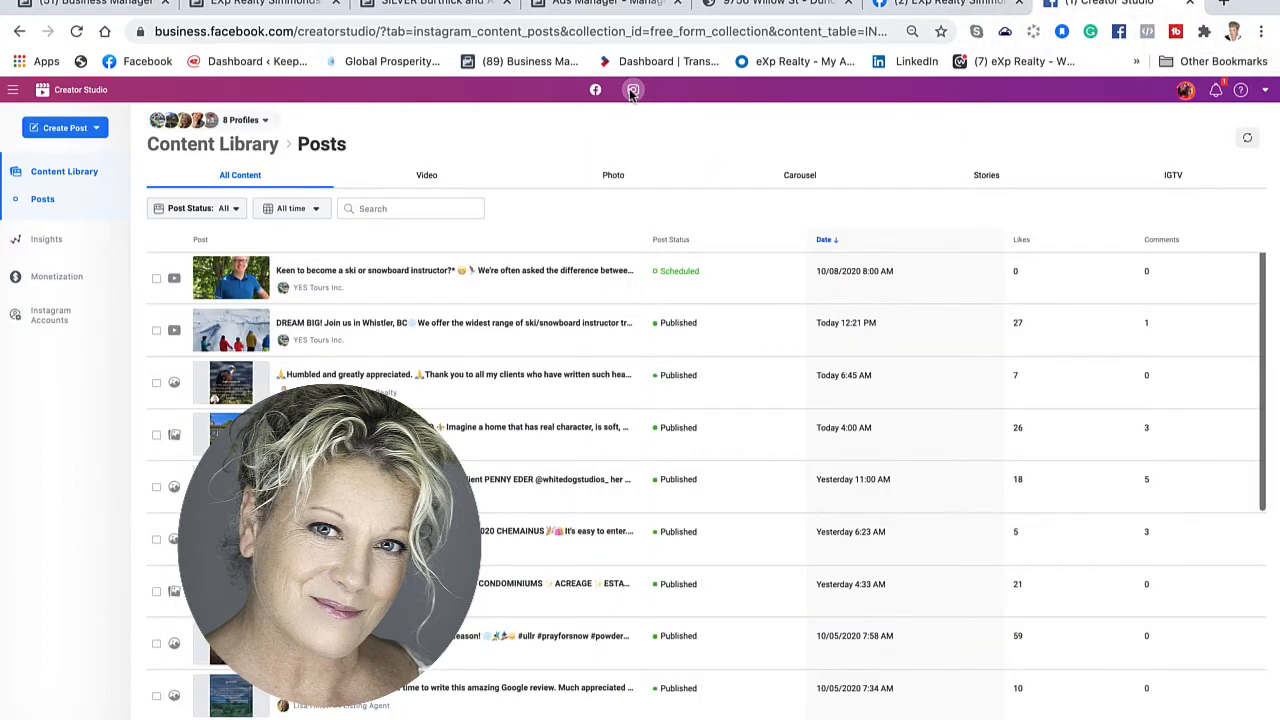
pyautogui.click(64, 128)
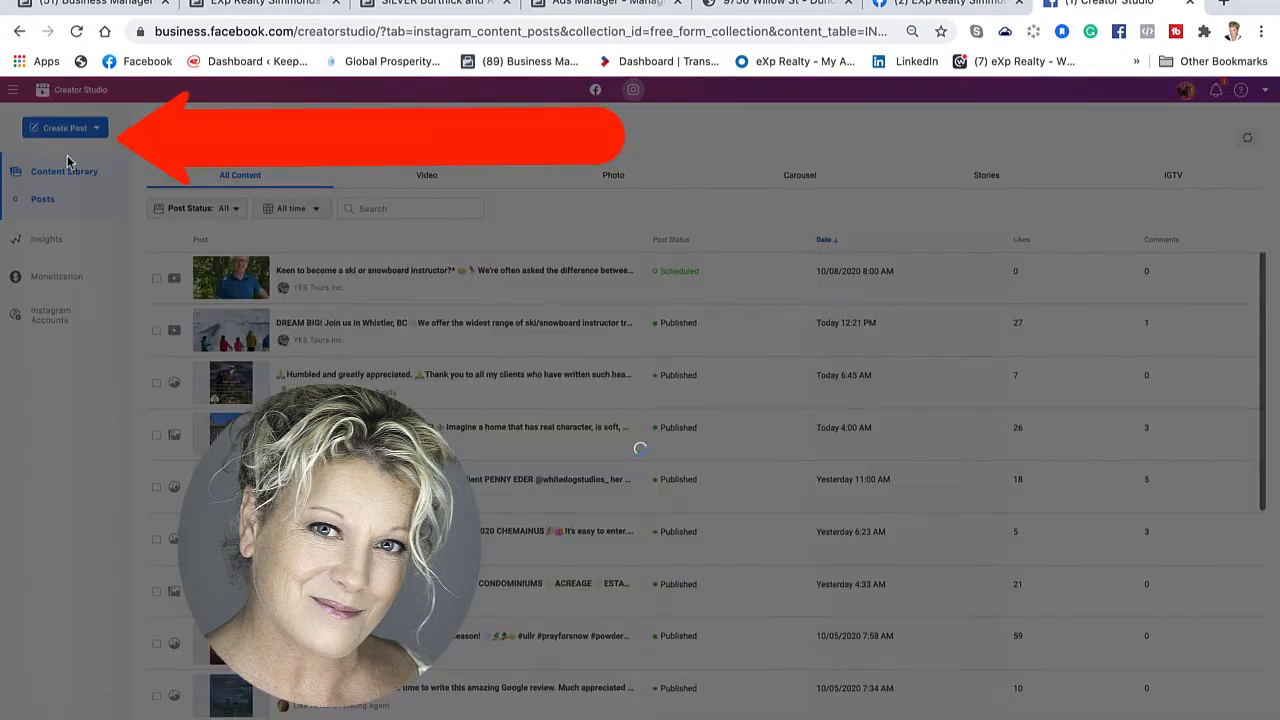
# - Start an Instagram feed post from the chosen account with the listing caption
pyautogui.click(632, 90)
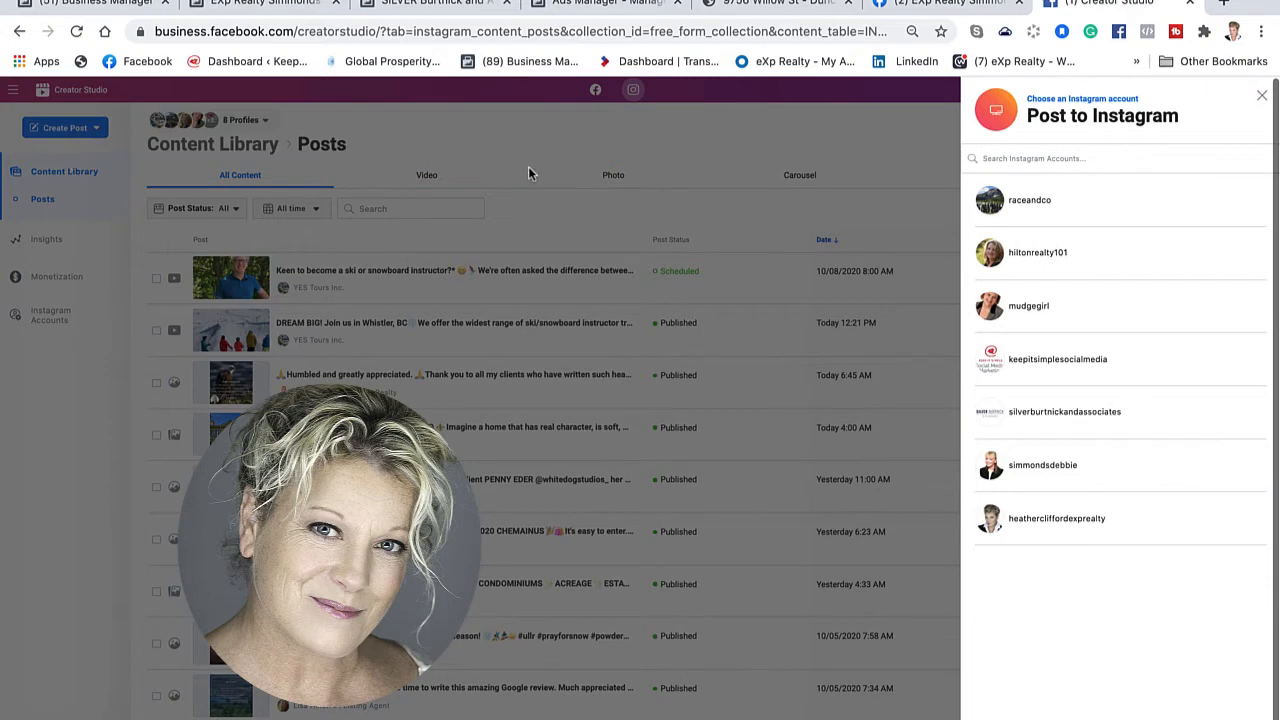
pyautogui.click(1042, 464)
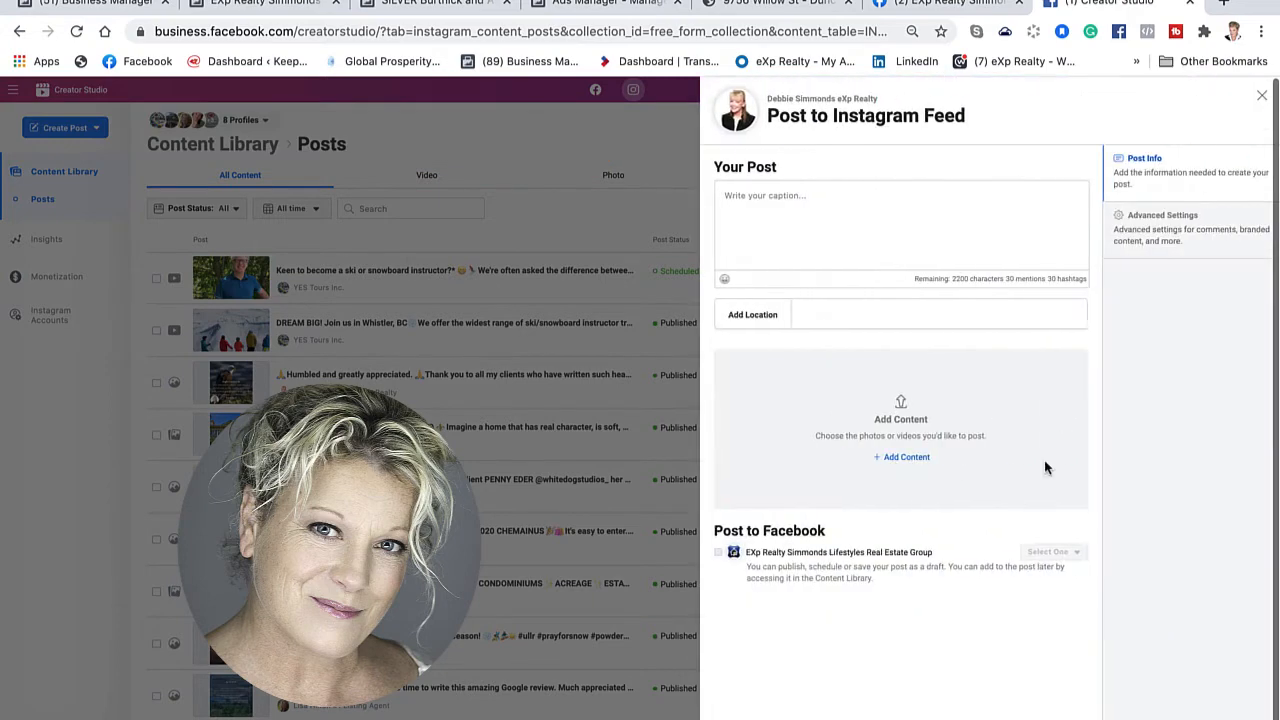
pyautogui.moveTo(1080, 356)
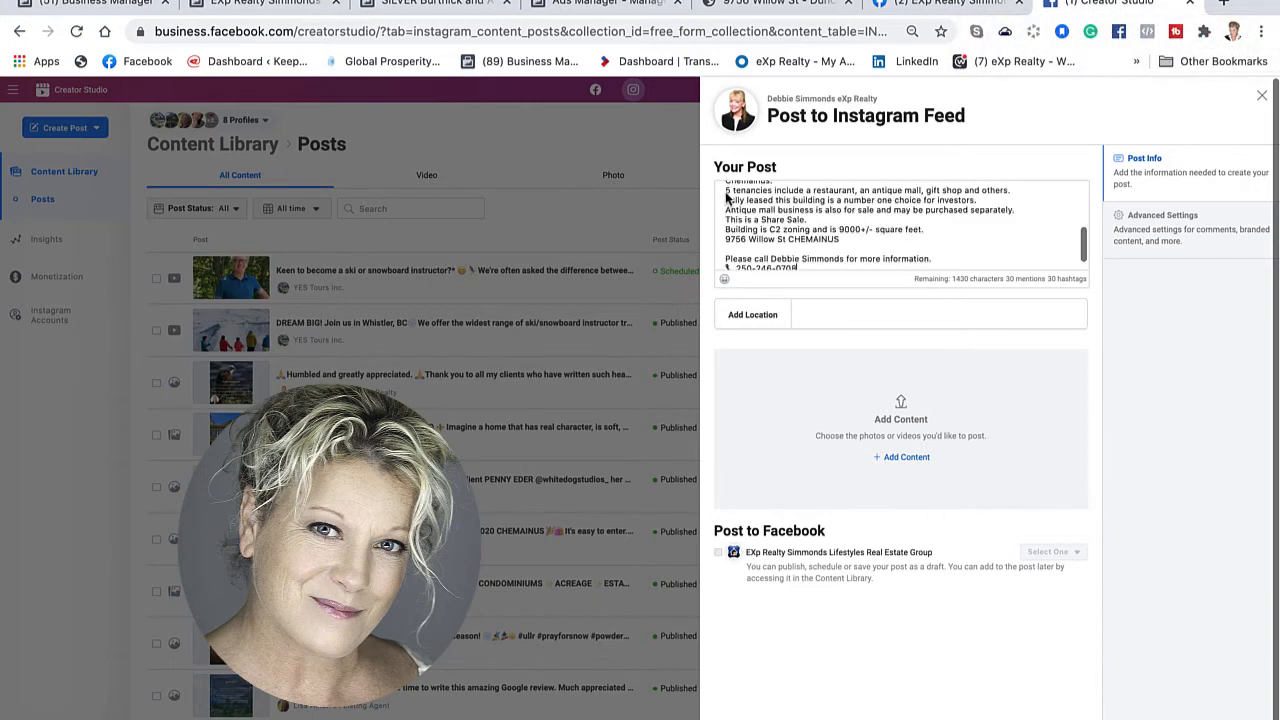
pyautogui.scroll(-3)
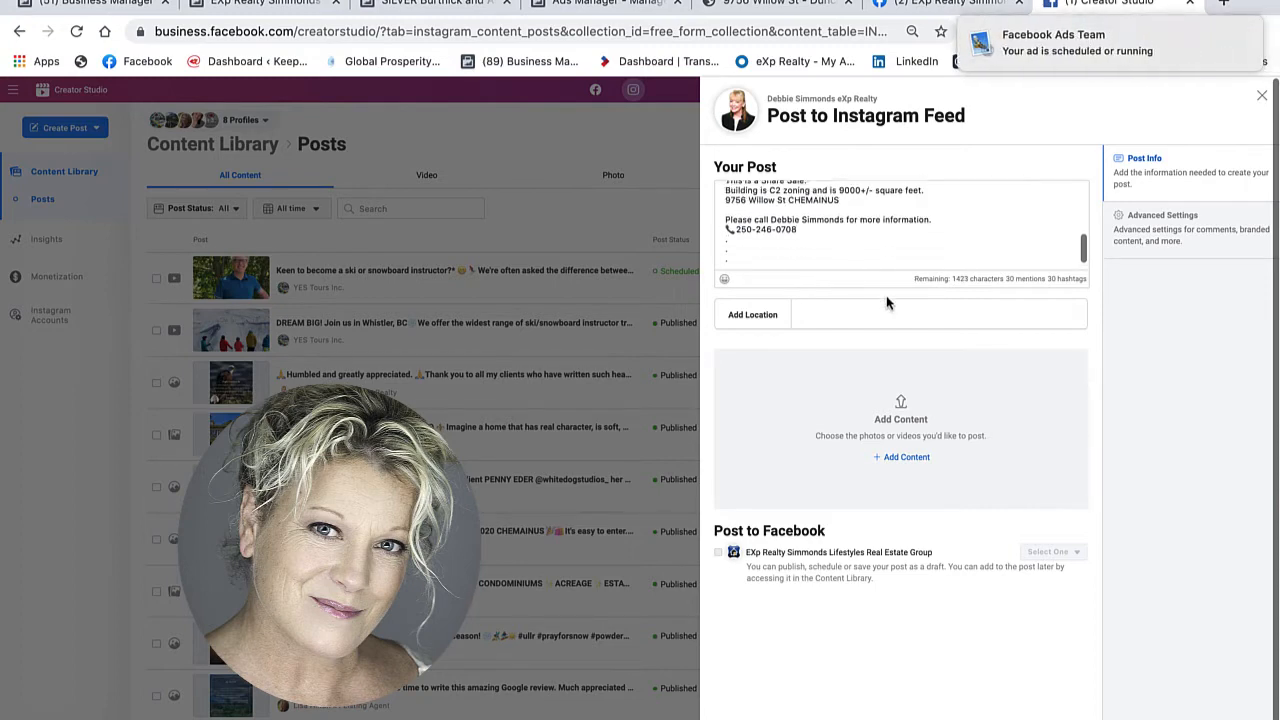
# - Tag the post's location as Chemainus, British Columbia
pyautogui.click(938, 314)
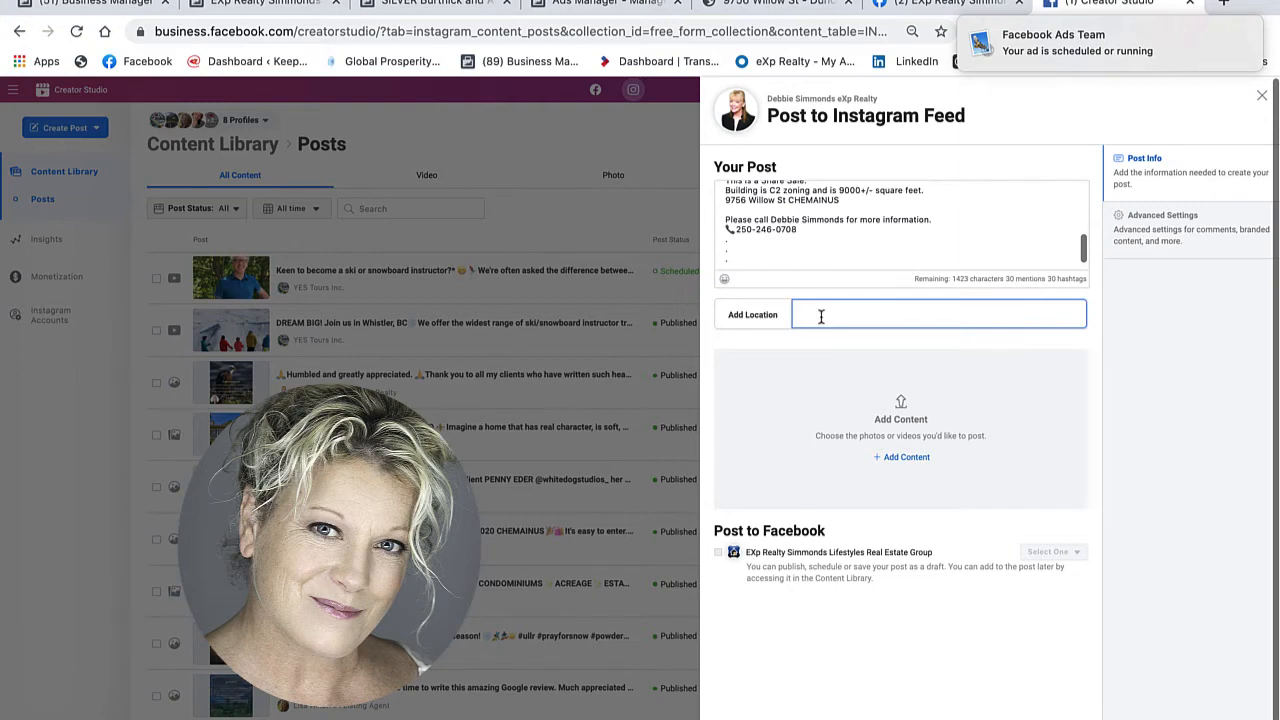
pyautogui.write('chemainus, British Columbia')
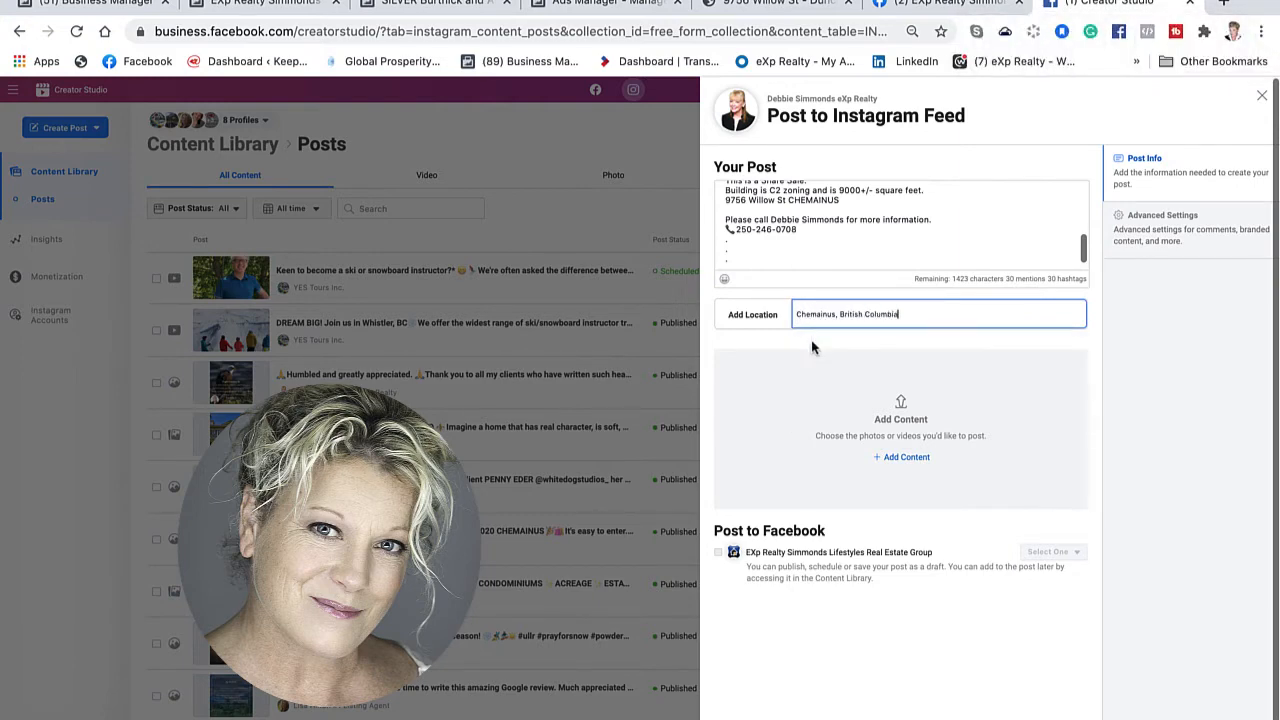
pyautogui.click(906, 456)
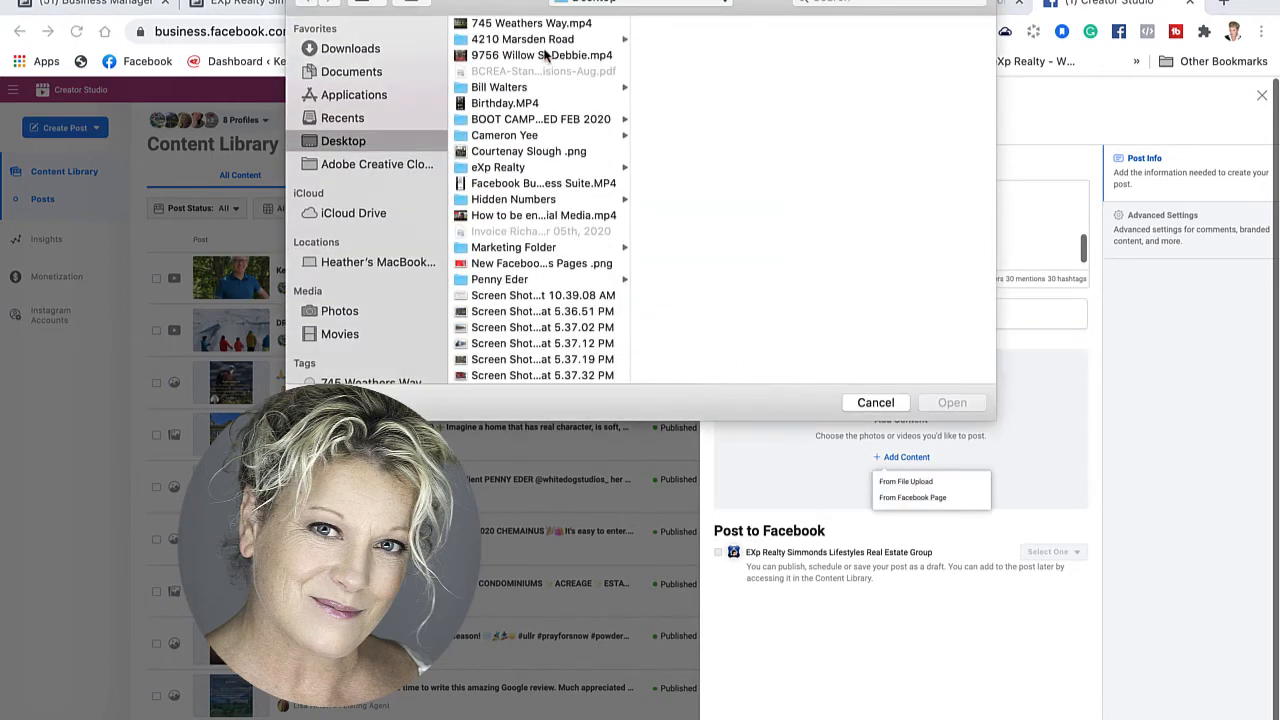
pyautogui.moveTo(540, 114)
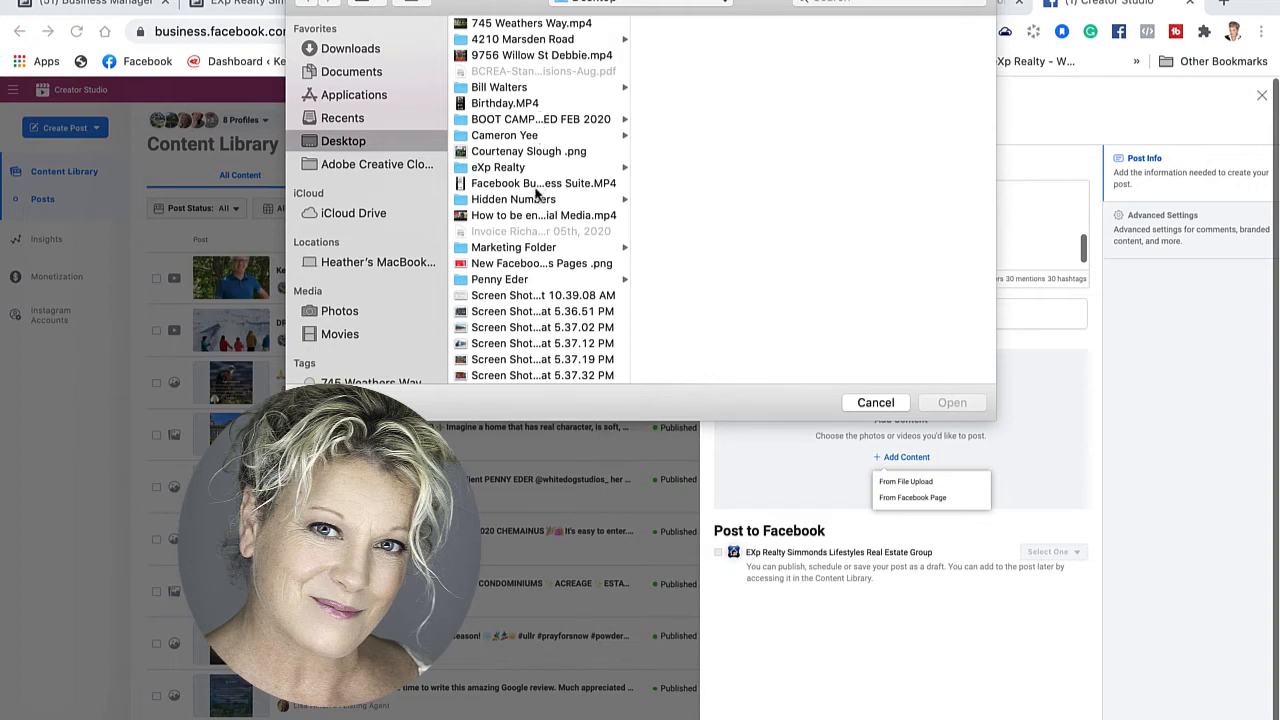
pyautogui.moveTo(534, 88)
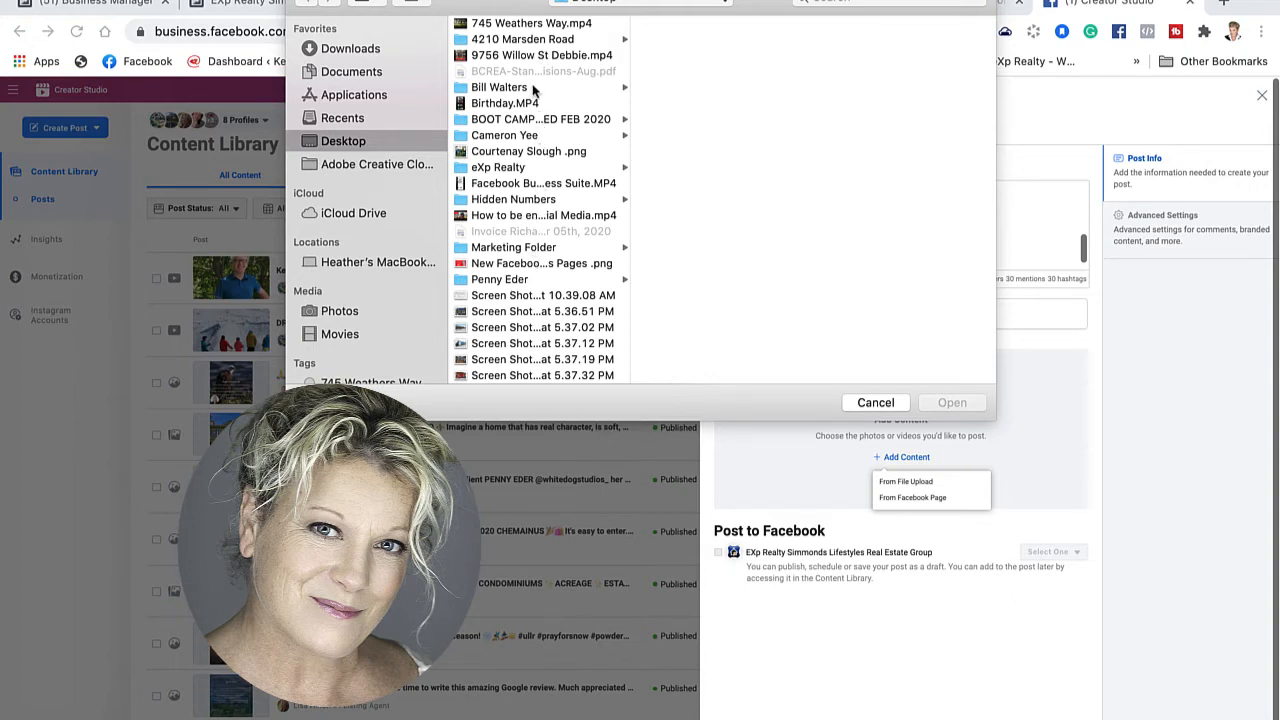
pyautogui.click(542, 56)
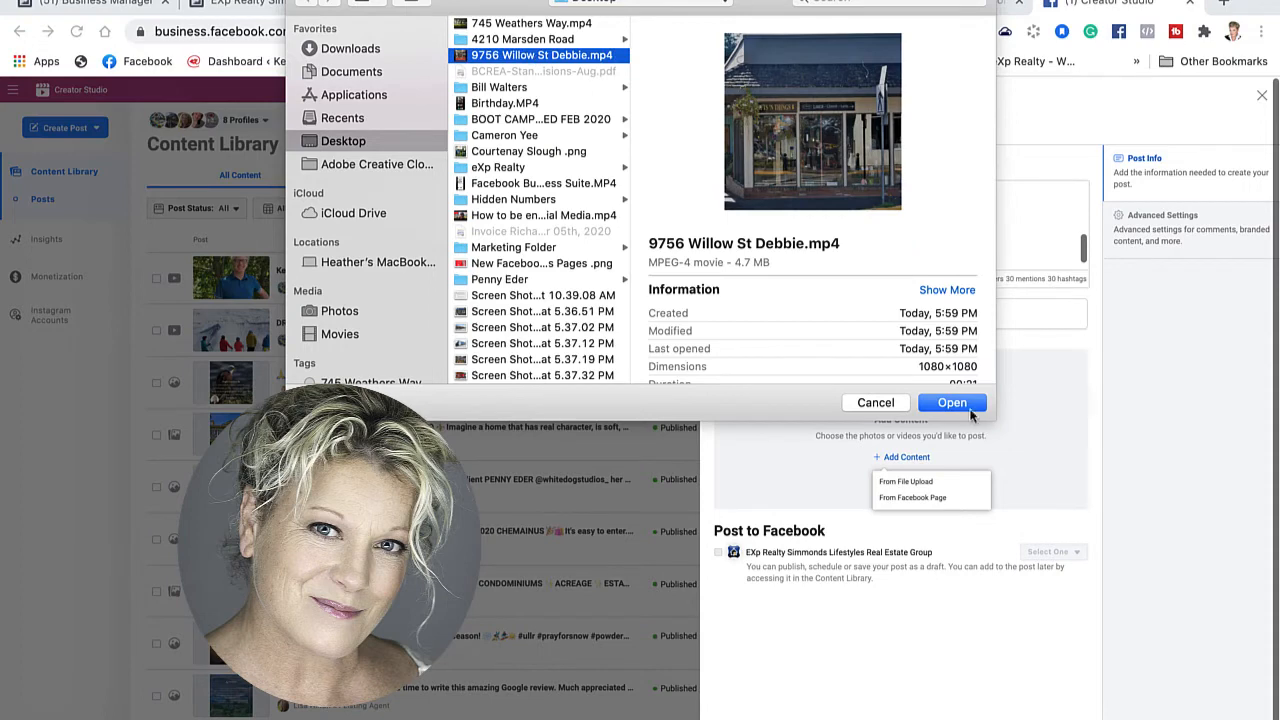
pyautogui.click(952, 402)
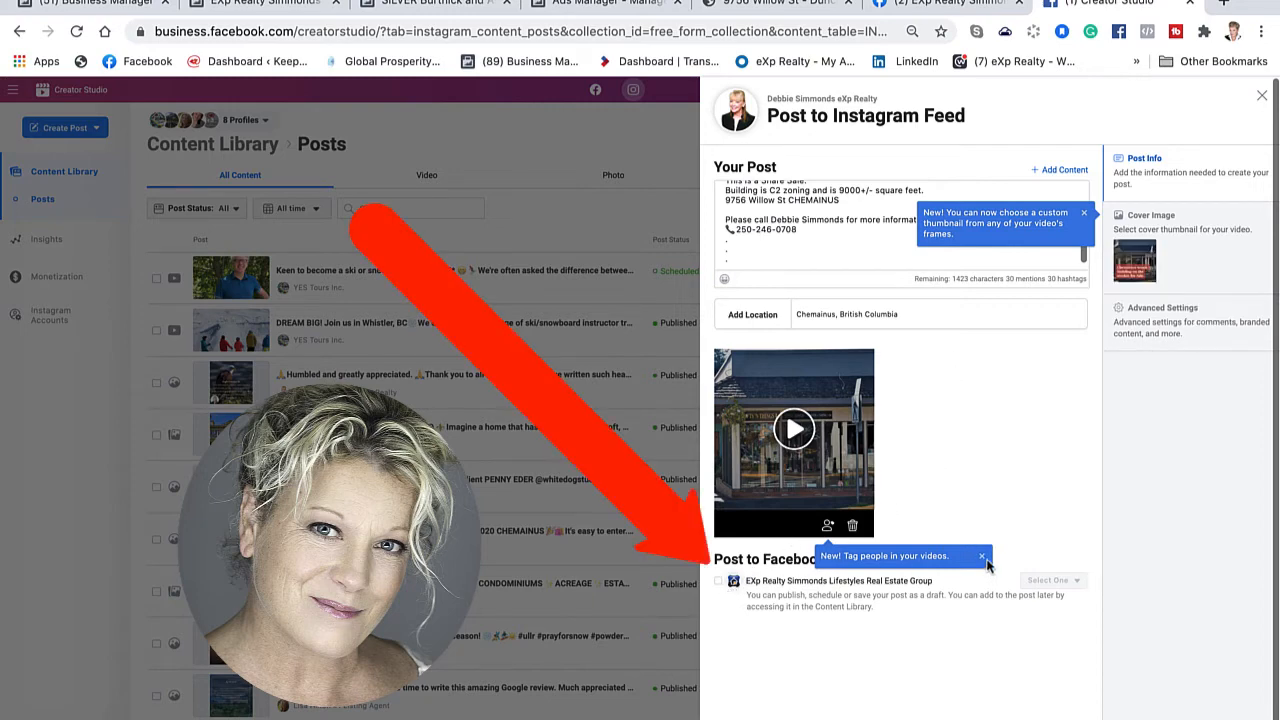
# - Dismiss the tagging tip and add the eXp Realty Facebook Page as a destination
pyautogui.click(982, 556)
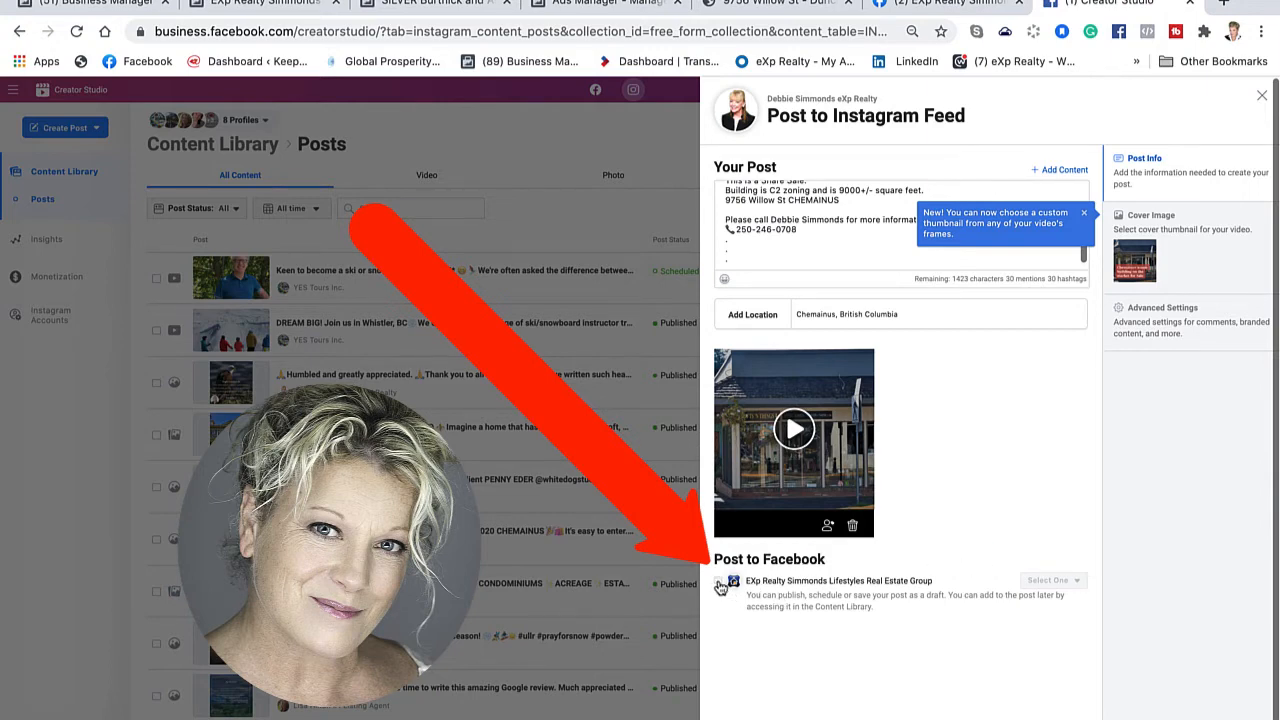
pyautogui.click(1052, 580)
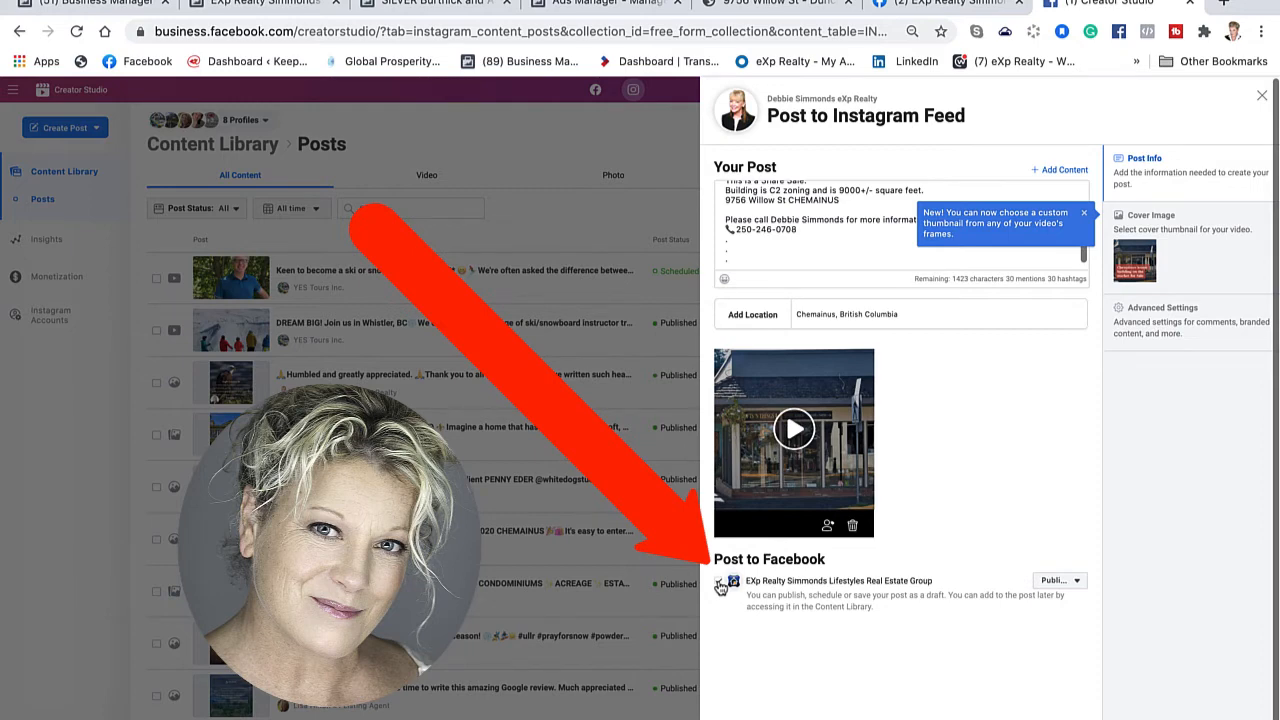
pyautogui.click(718, 580)
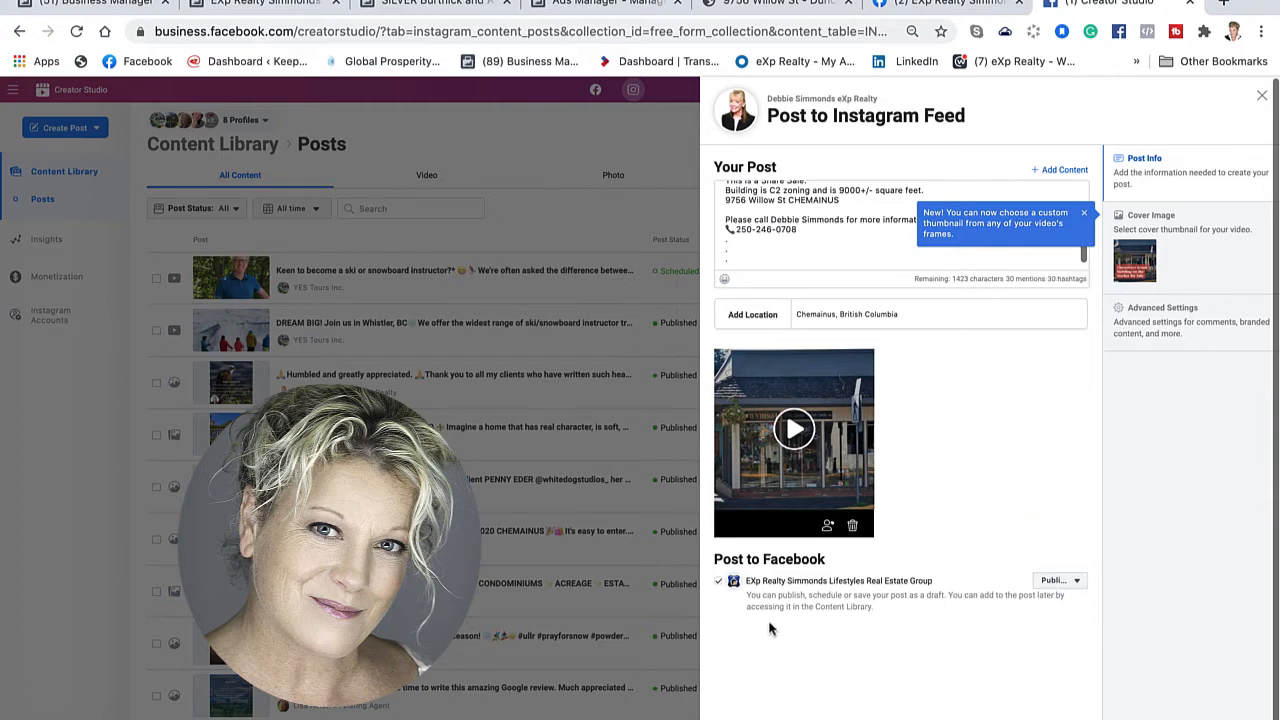
pyautogui.moveTo(1058, 580)
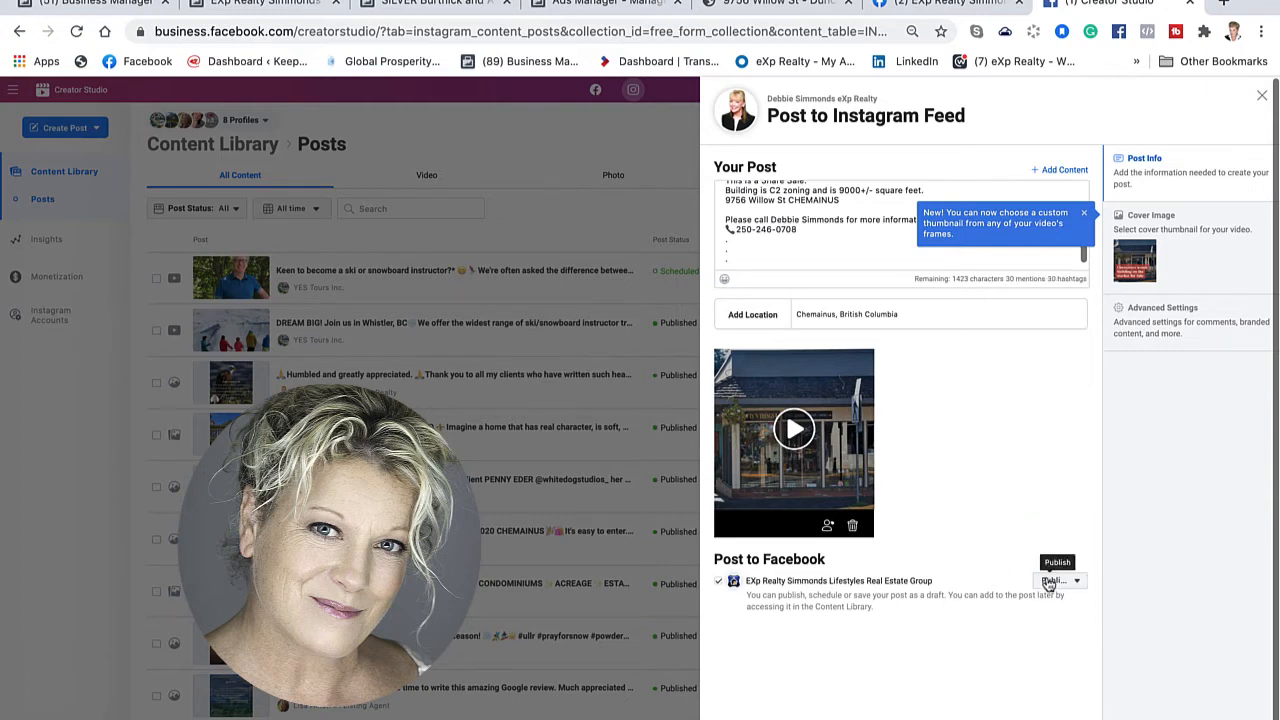
# - Set the Facebook page post to Schedule with the proposed date and time
pyautogui.click(1060, 580)
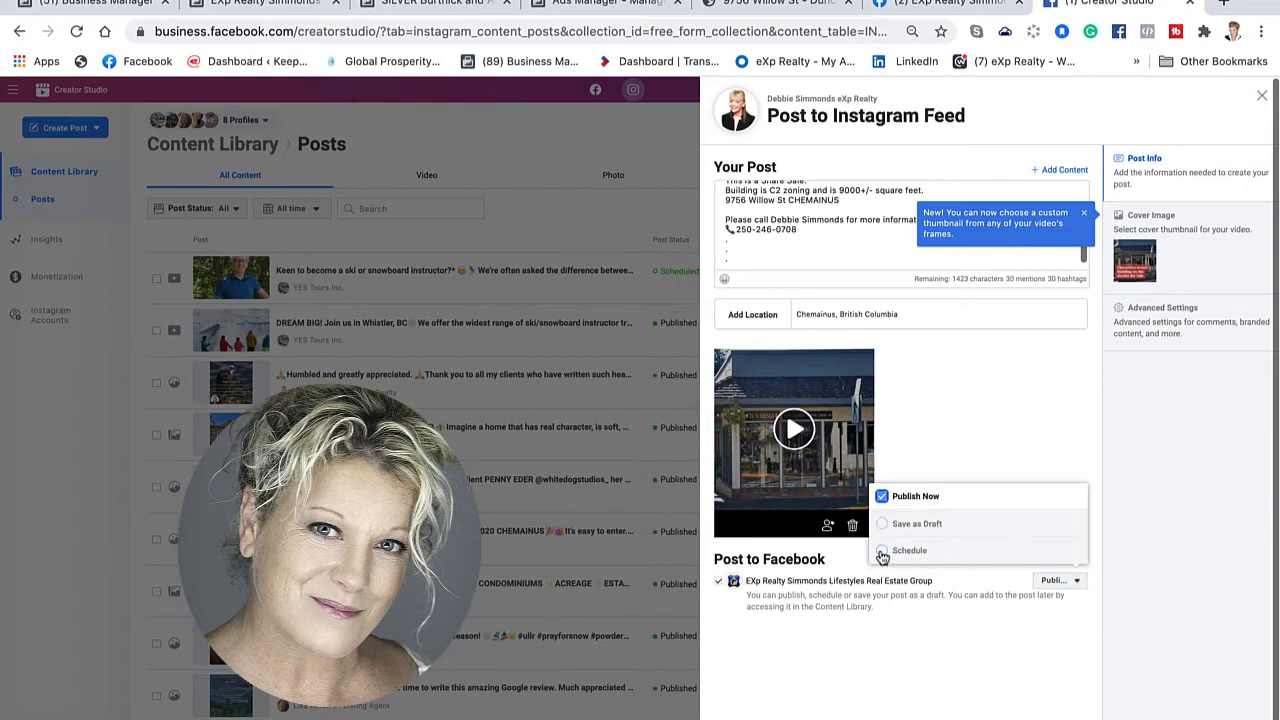
pyautogui.click(908, 550)
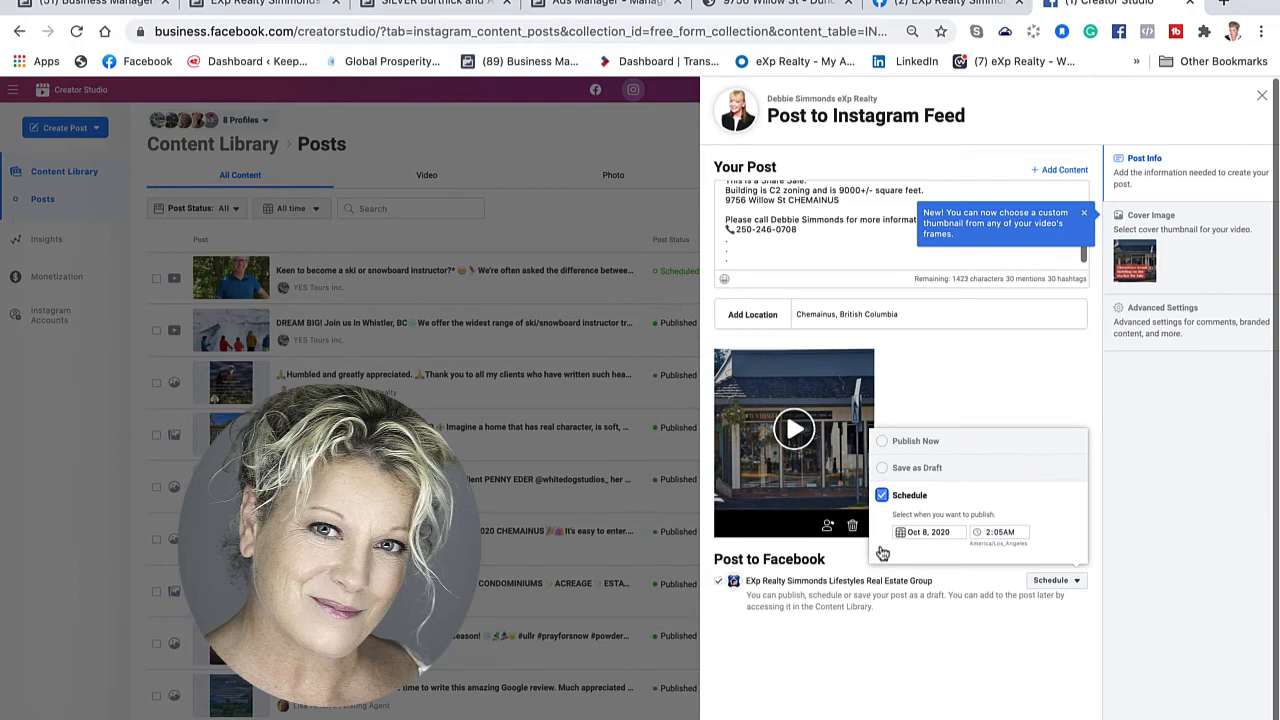
pyautogui.click(928, 532)
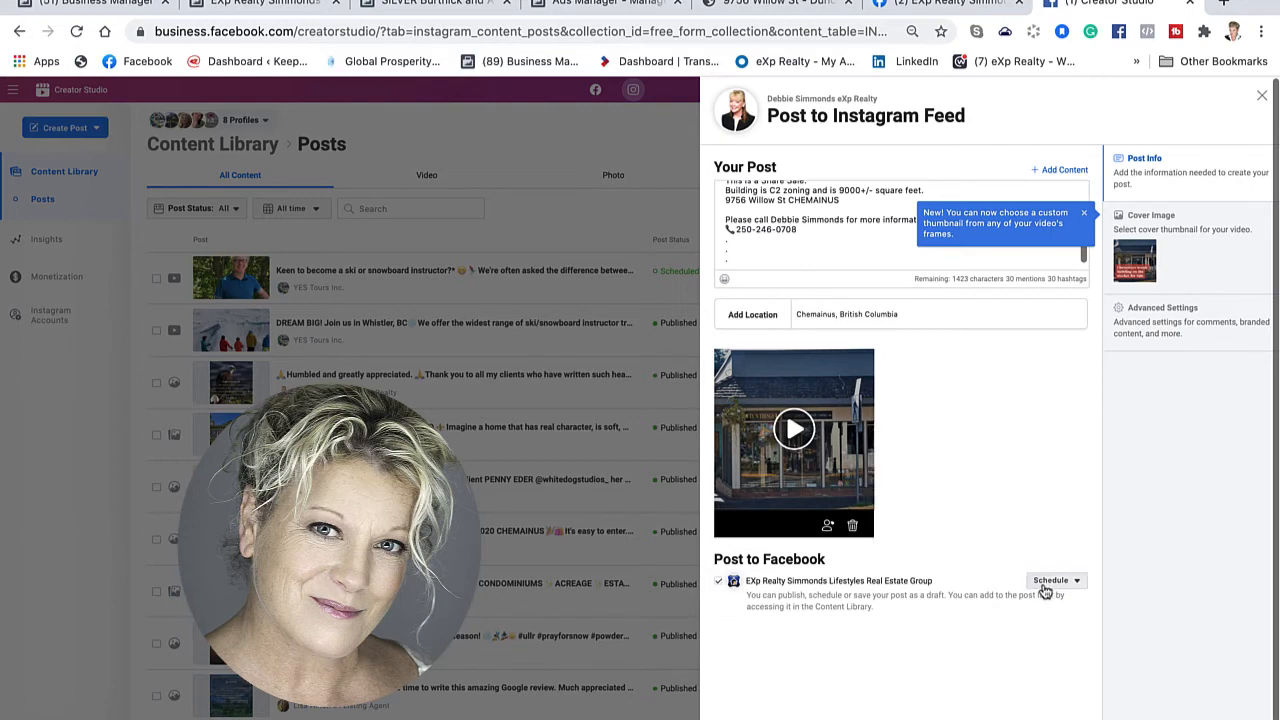
pyautogui.moveTo(988, 668)
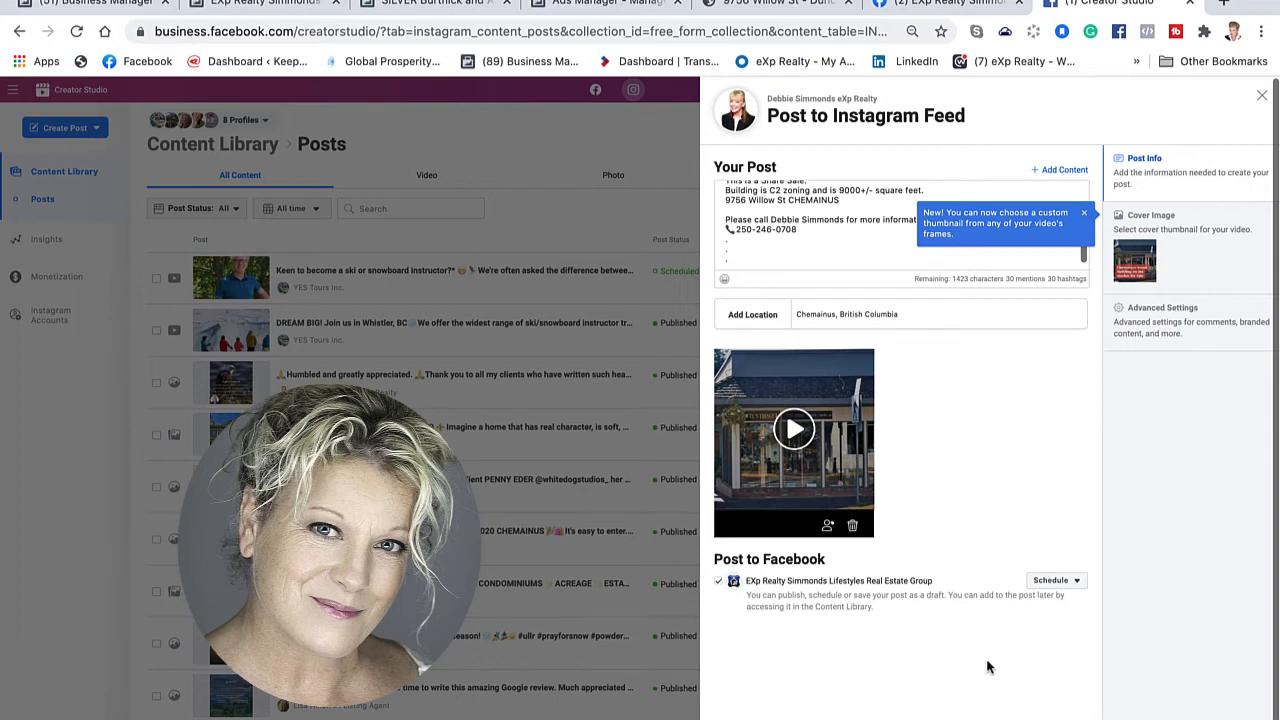
pyautogui.moveTo(770, 292)
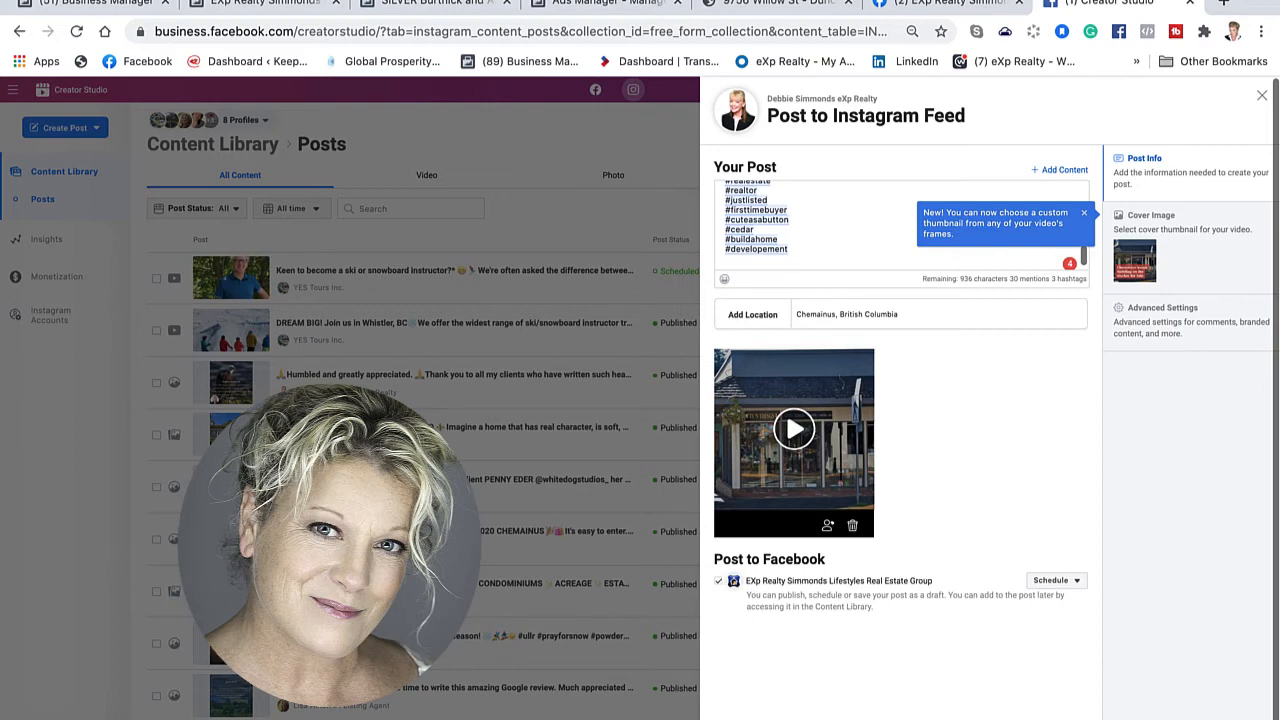
pyautogui.moveTo(760, 572)
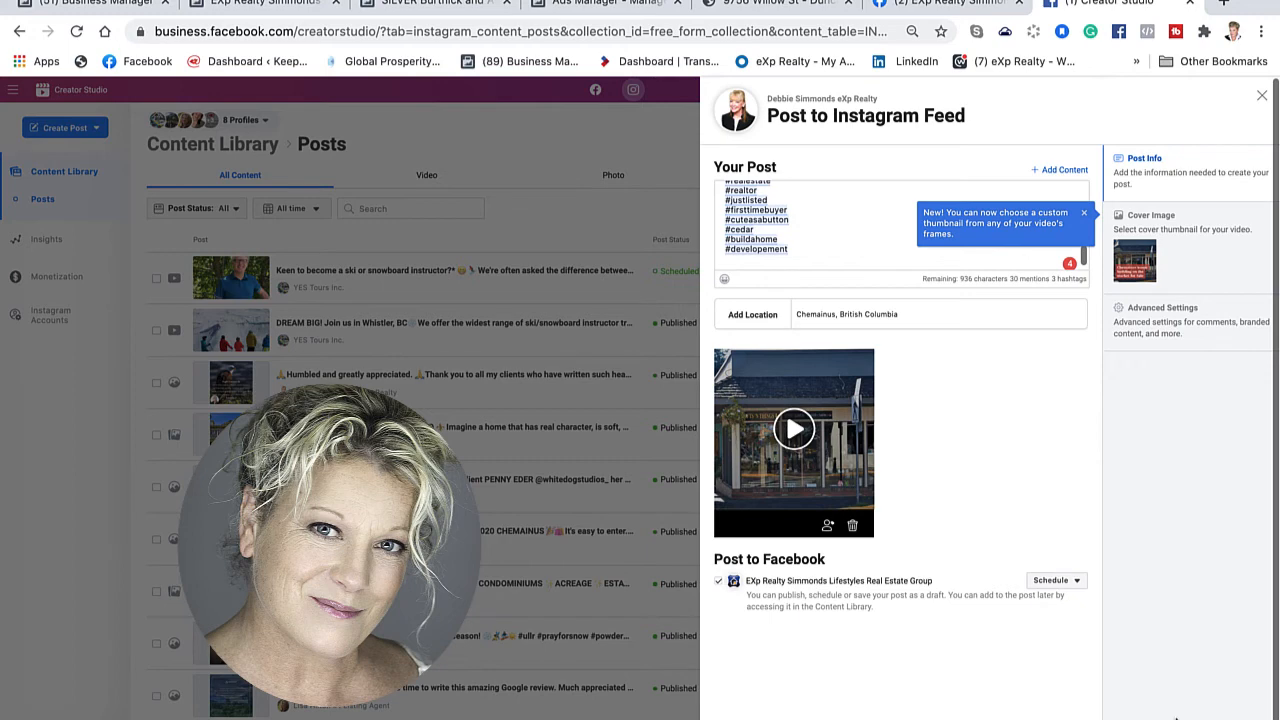
# - Schedule the Instagram post for its date and time, returning to the Content Library
pyautogui.click(1052, 580)
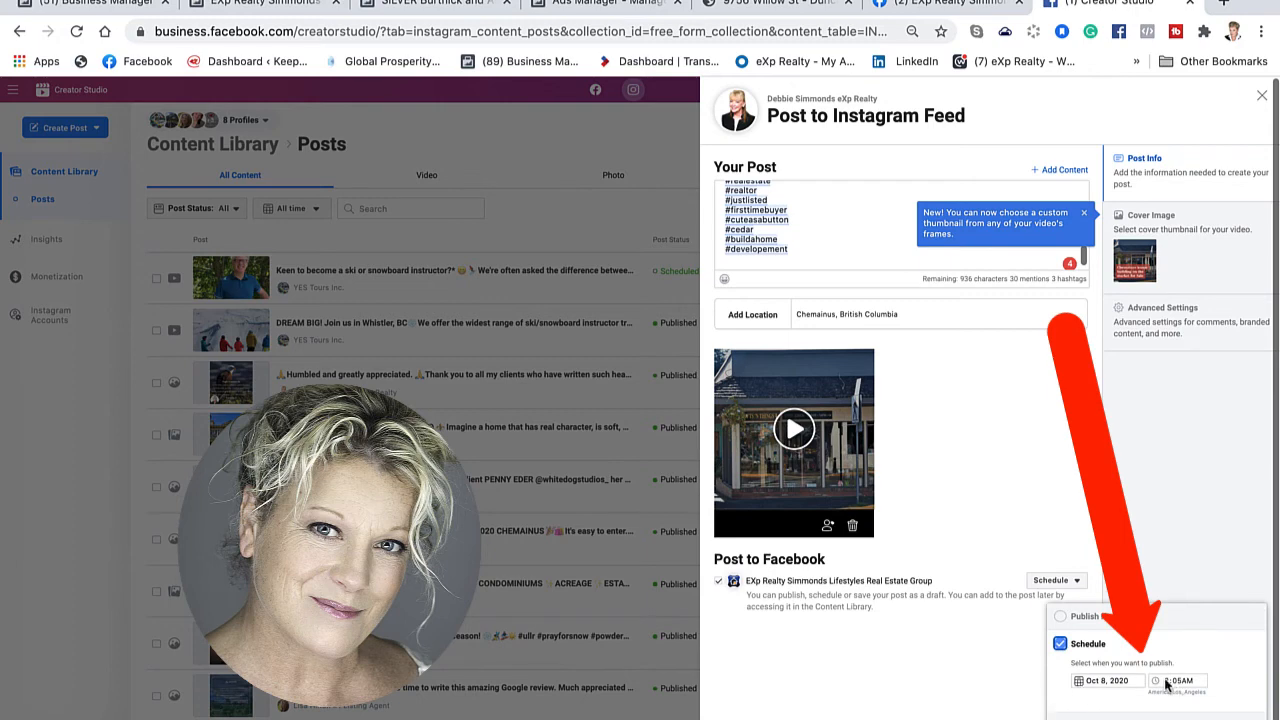
pyautogui.click(1178, 680)
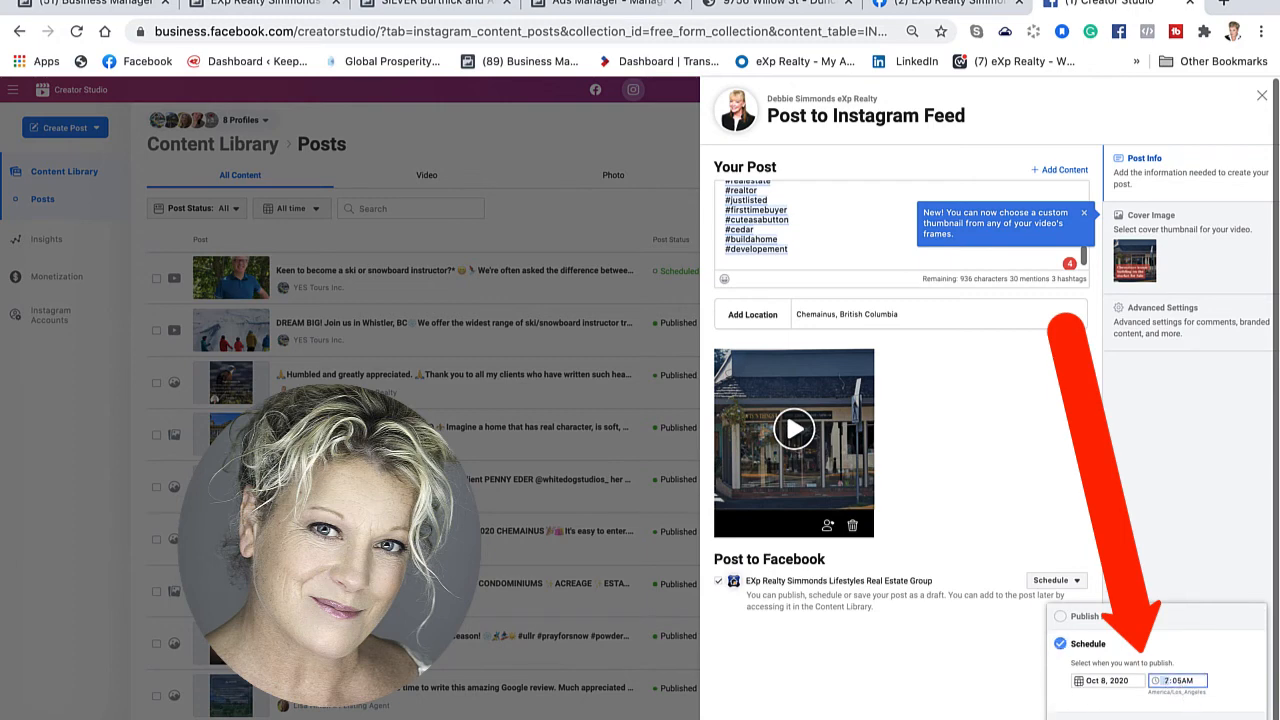
pyautogui.click(1260, 96)
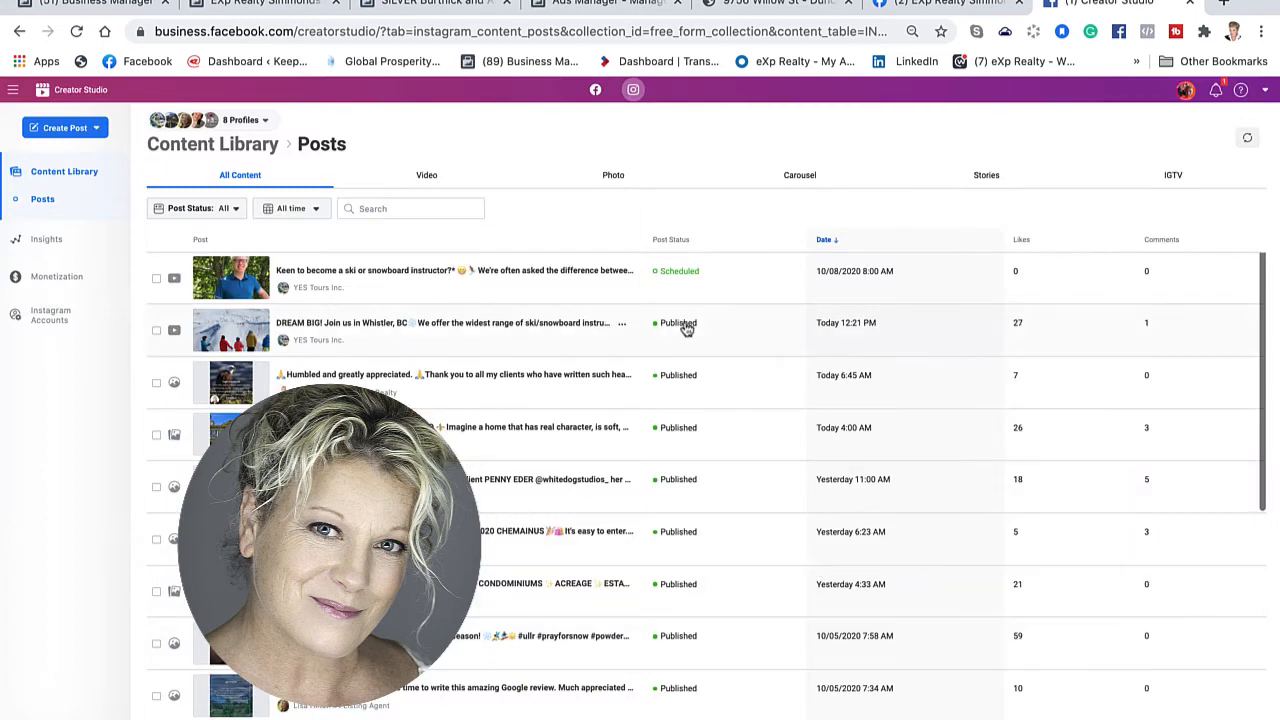
pyautogui.moveTo(688, 304)
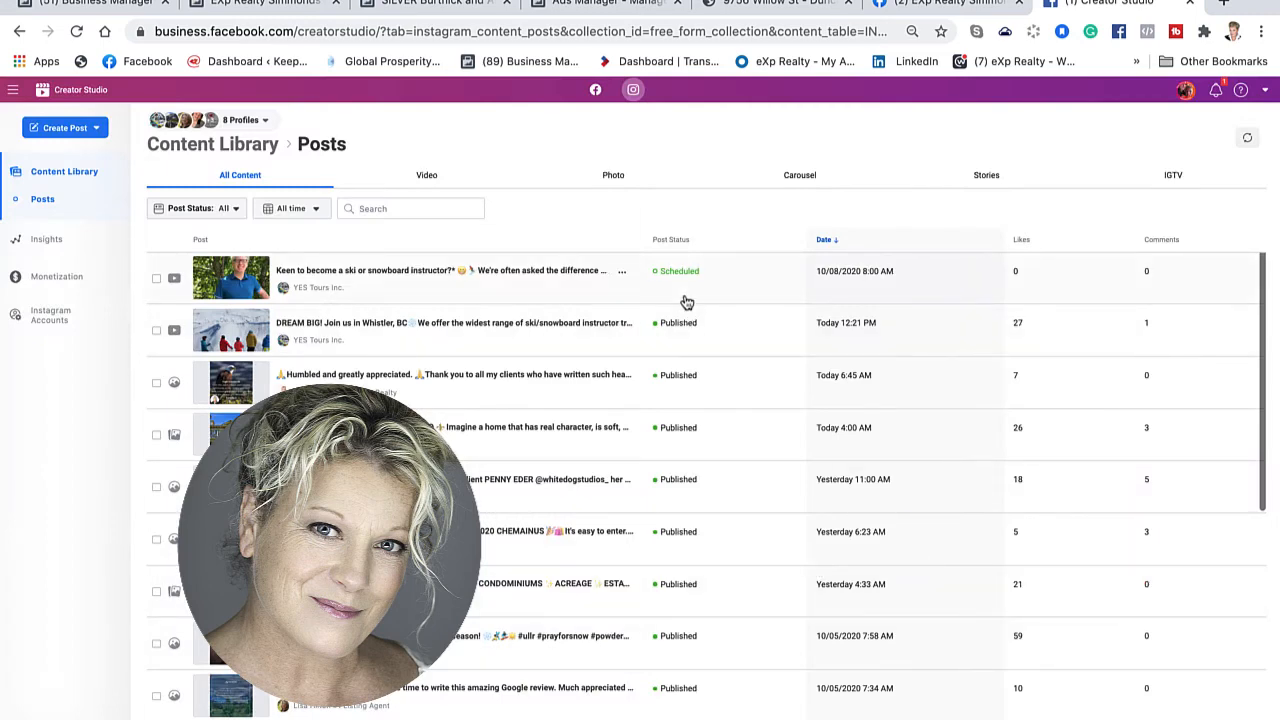